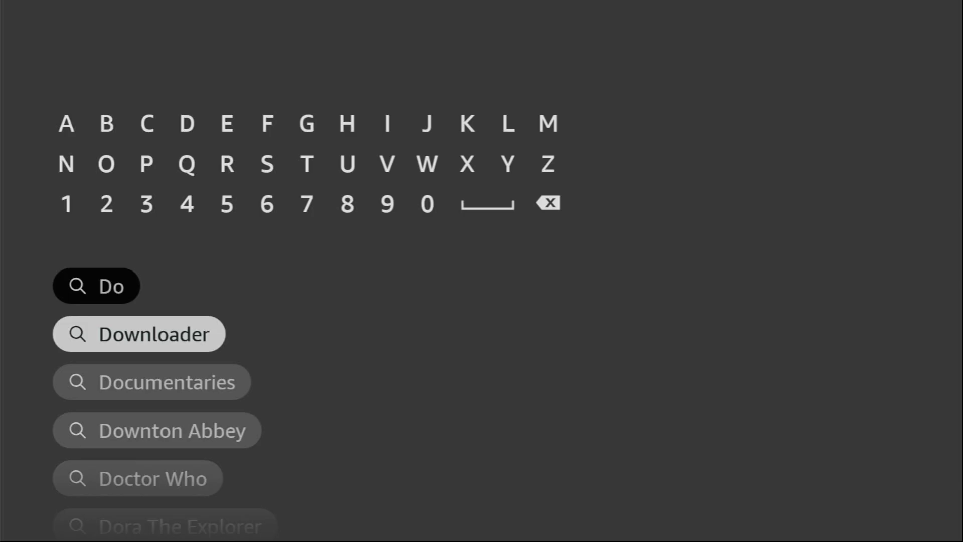
- Select the Downloader suggestion from the 'Do' search results
left_click(140, 334)
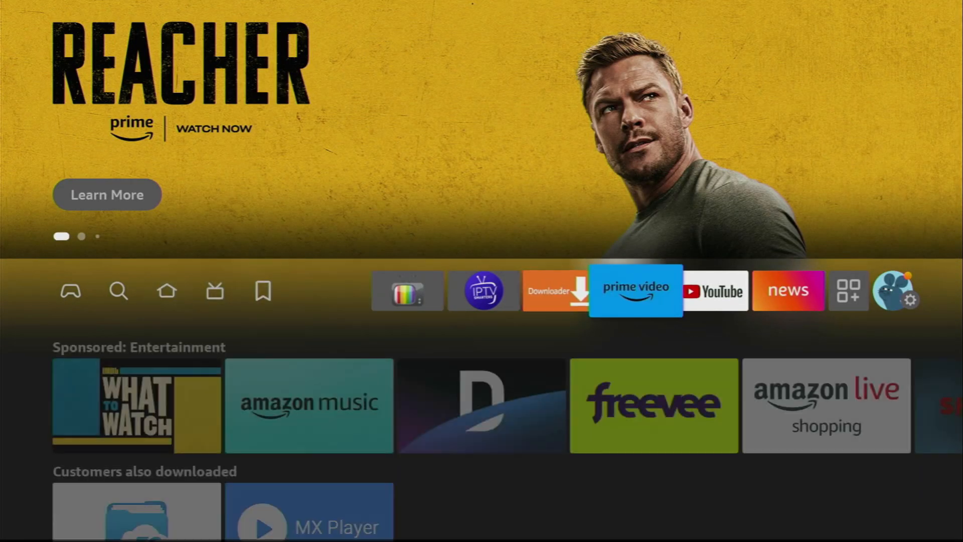
- Open device Settings and go to the My Fire TV page
left_click(914, 301)
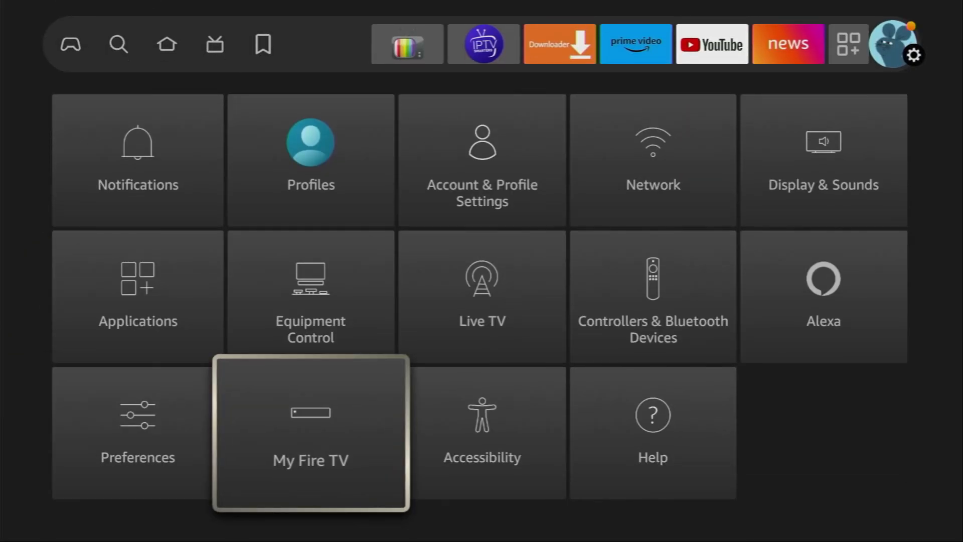
key("right")
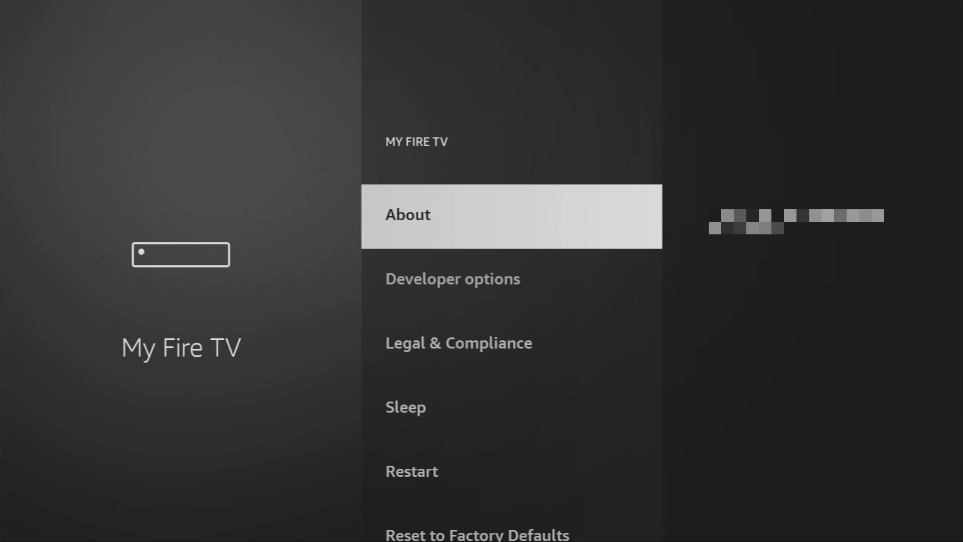
- Open Developer options to reach the Install unknown apps list
left_click(408, 213)
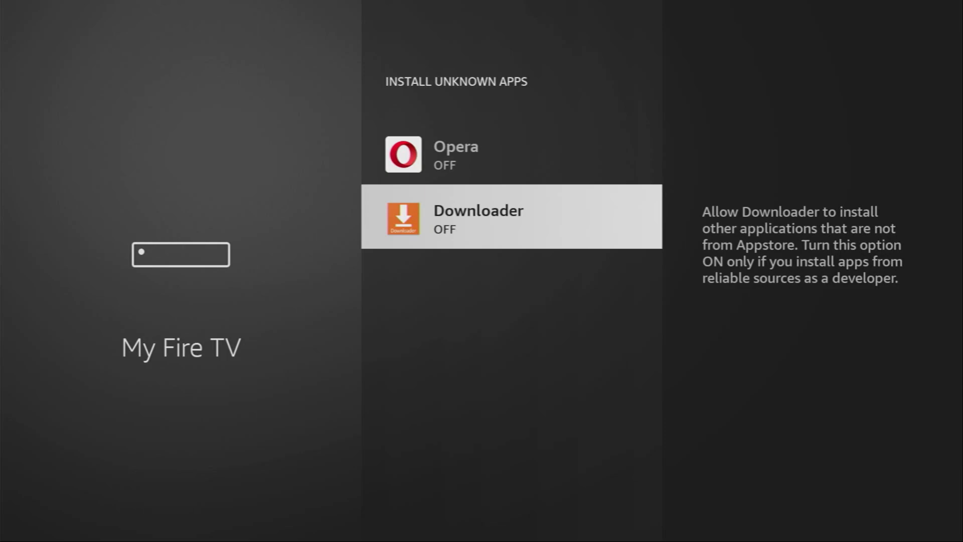
- Switch Downloader on in the Install unknown apps list
left_click(511, 216)
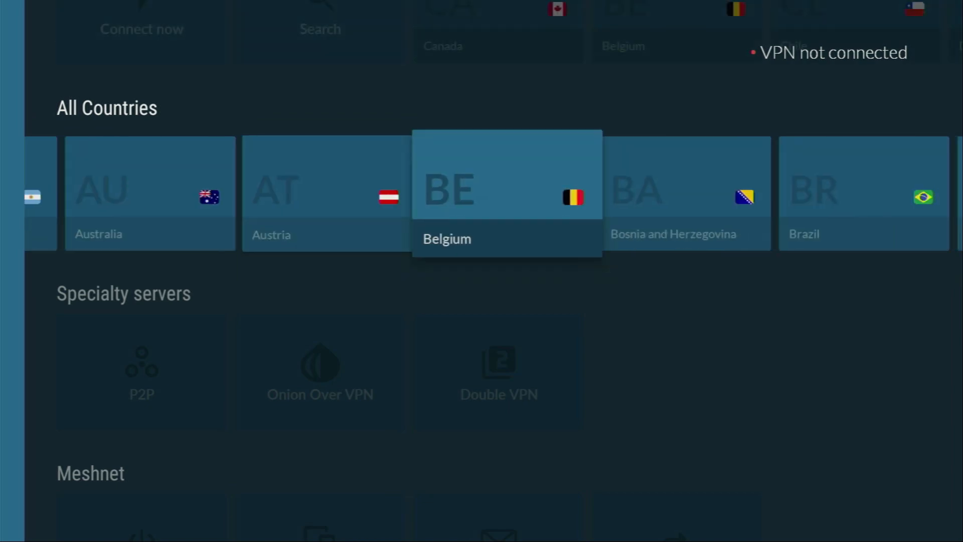
- Connect NordVPN to Czech Republic from All Countries, then launch Downloader
scroll("right", 3)
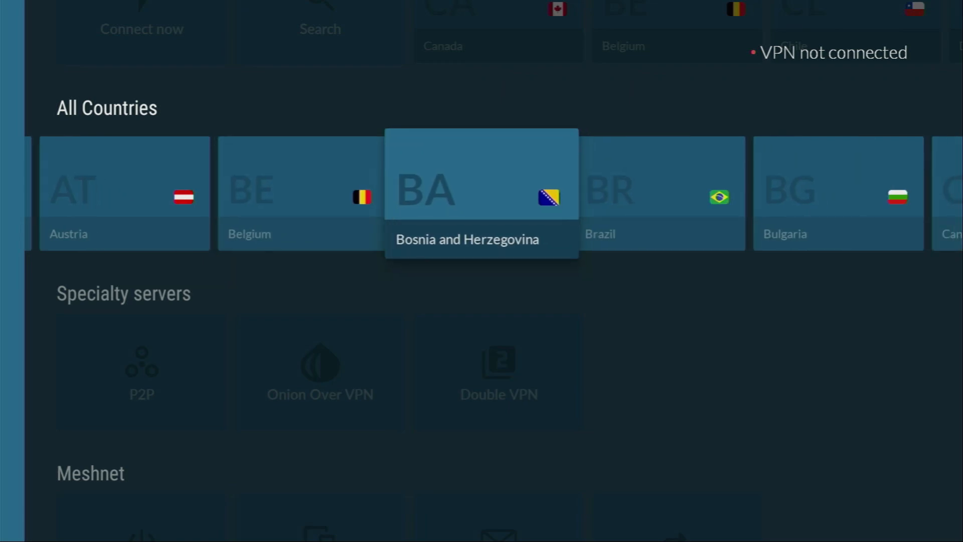
scroll("right", 3)
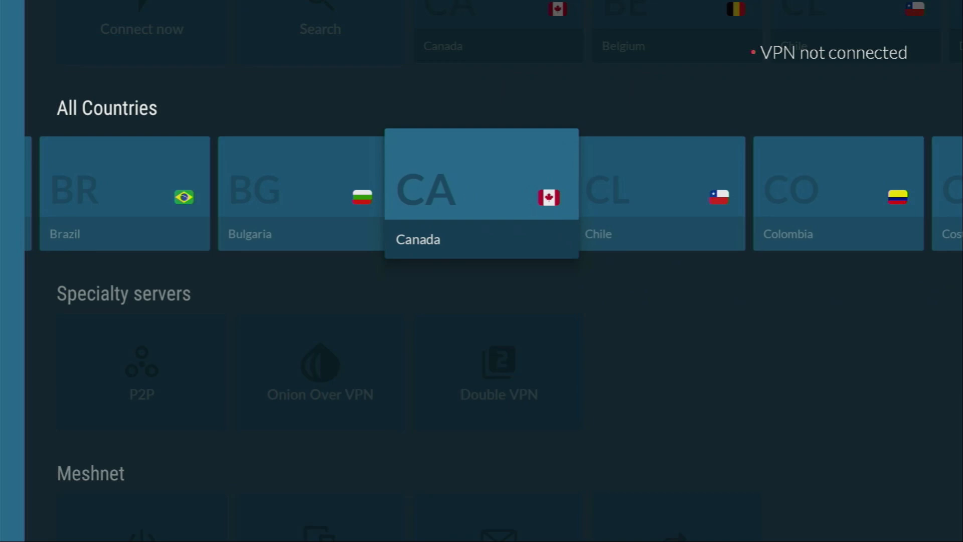
scroll("right", 3)
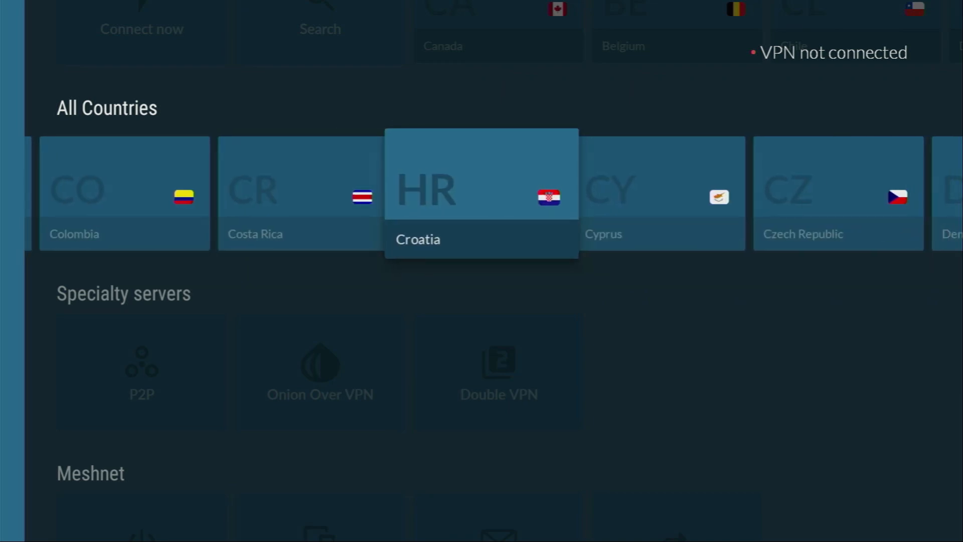
scroll("right", 3)
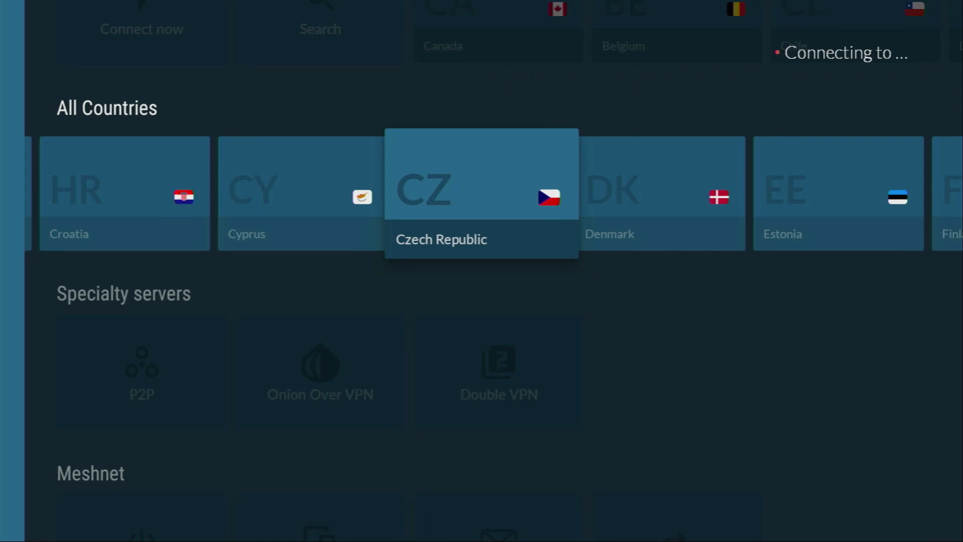
left_click(481, 191)
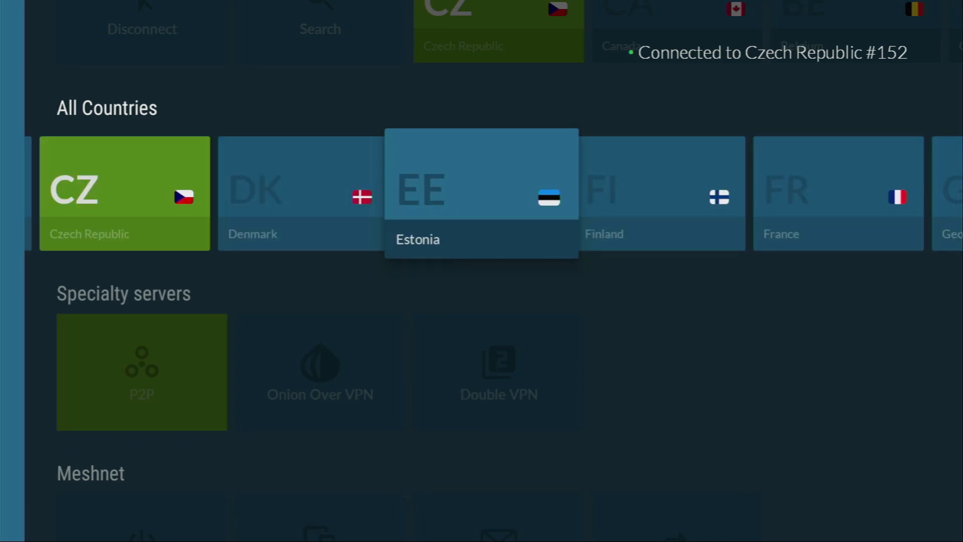
scroll("right", 3)
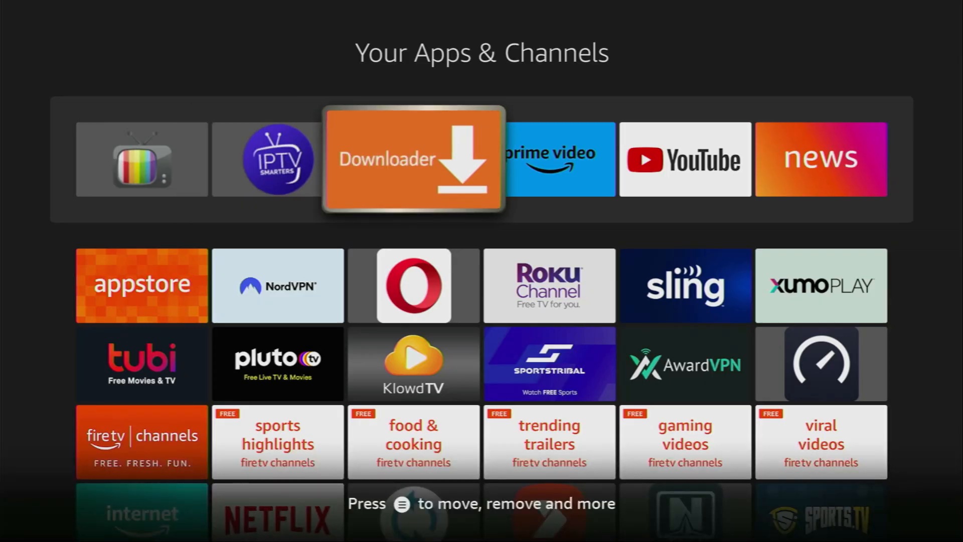
left_click(413, 159)
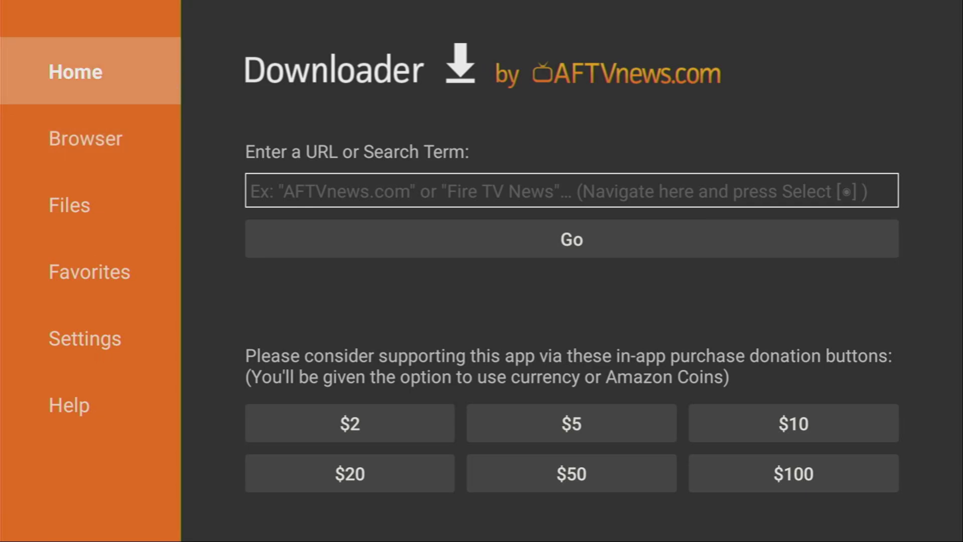
- Enter code 232683 in Downloader's URL field and load the download
left_click(571, 191)
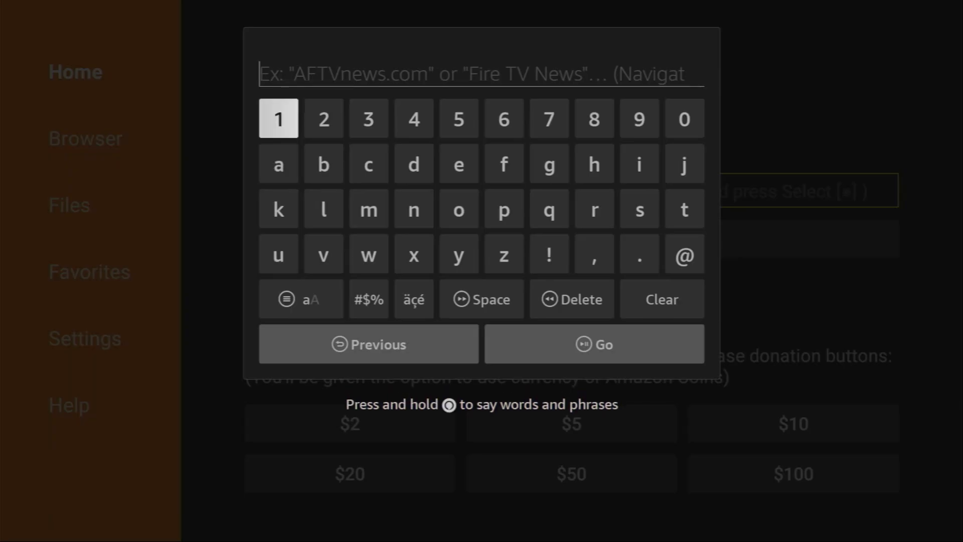
left_click(323, 119)
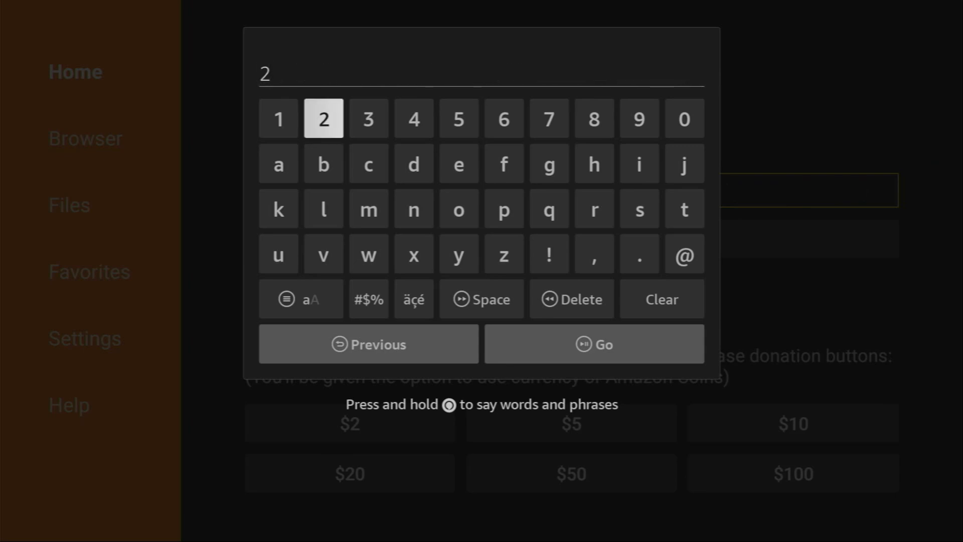
left_click(368, 119)
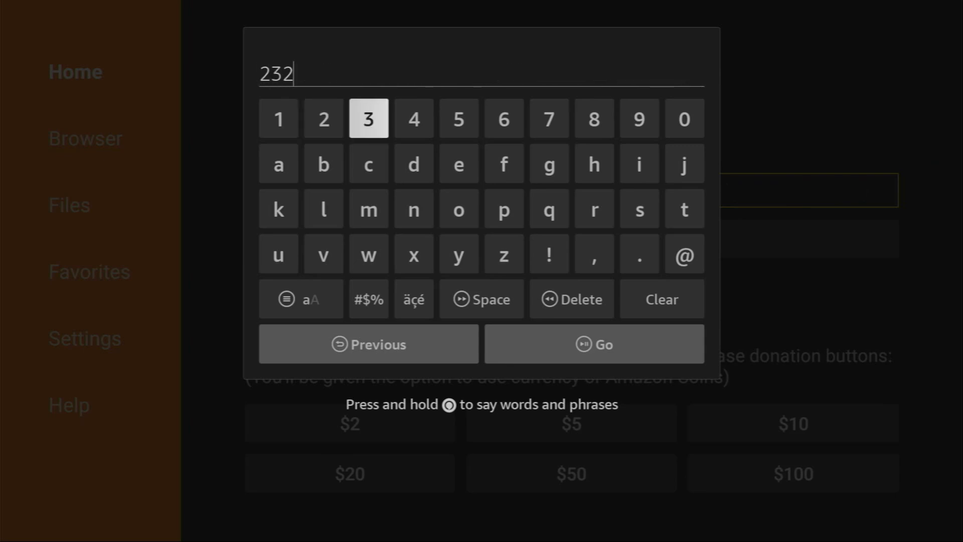
left_click(594, 118)
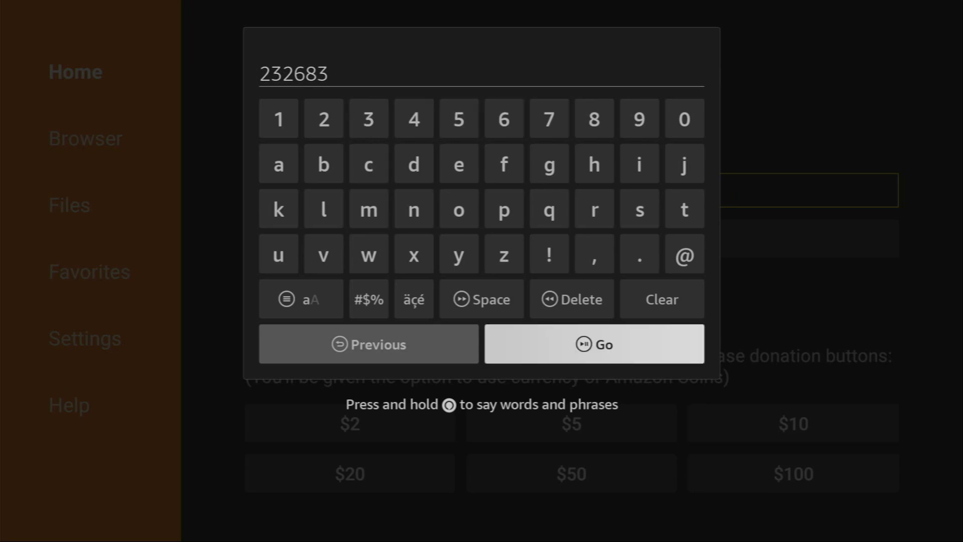
left_click(594, 345)
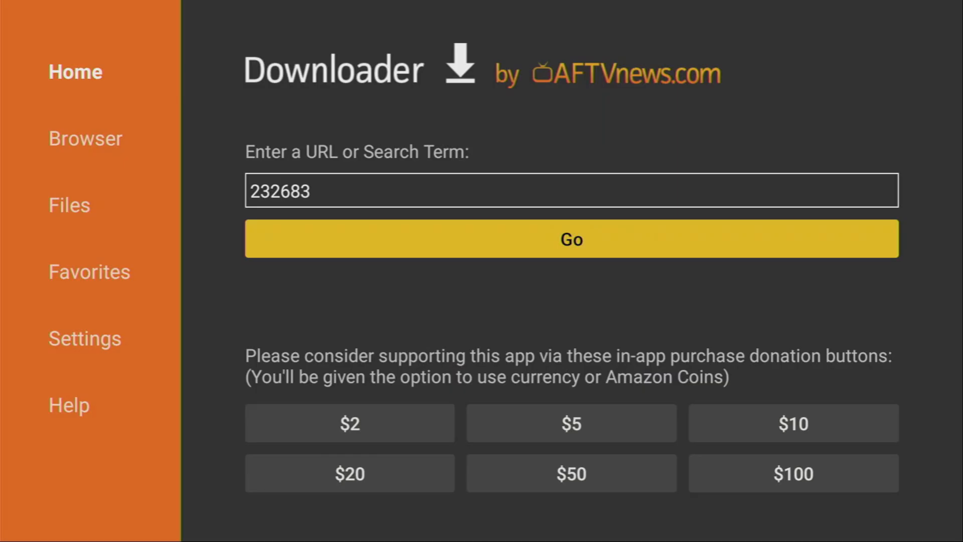
left_click(571, 238)
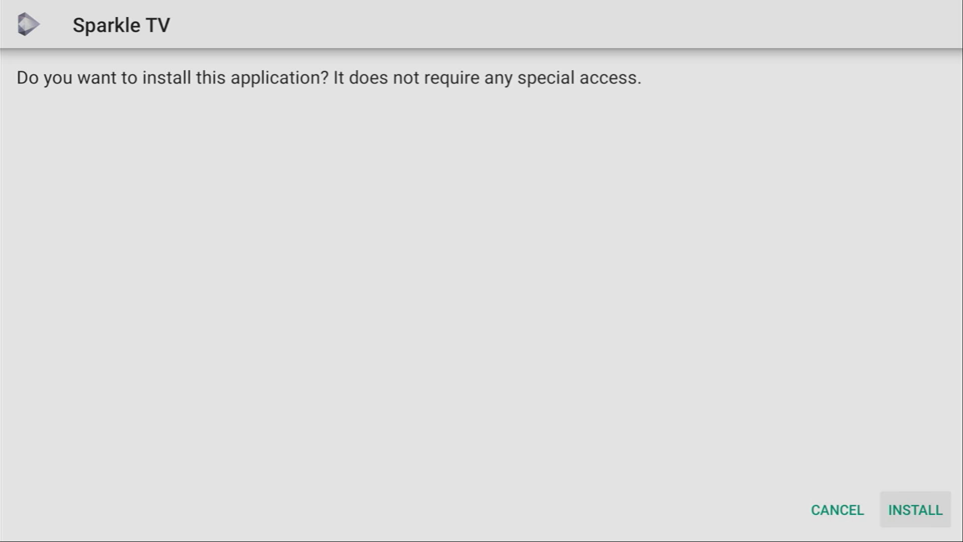
- Install Sparkle TV and delete its downloaded installer file
left_click(914, 509)
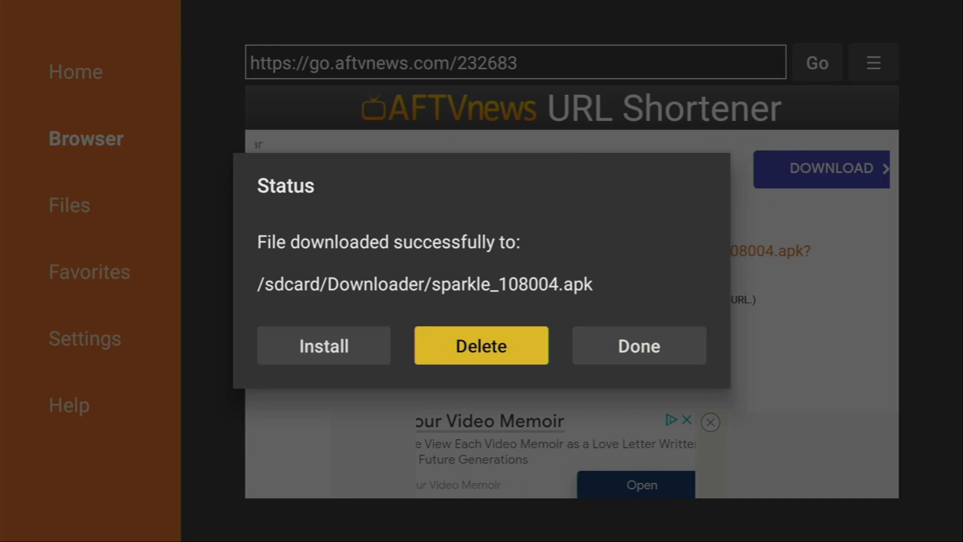
left_click(480, 345)
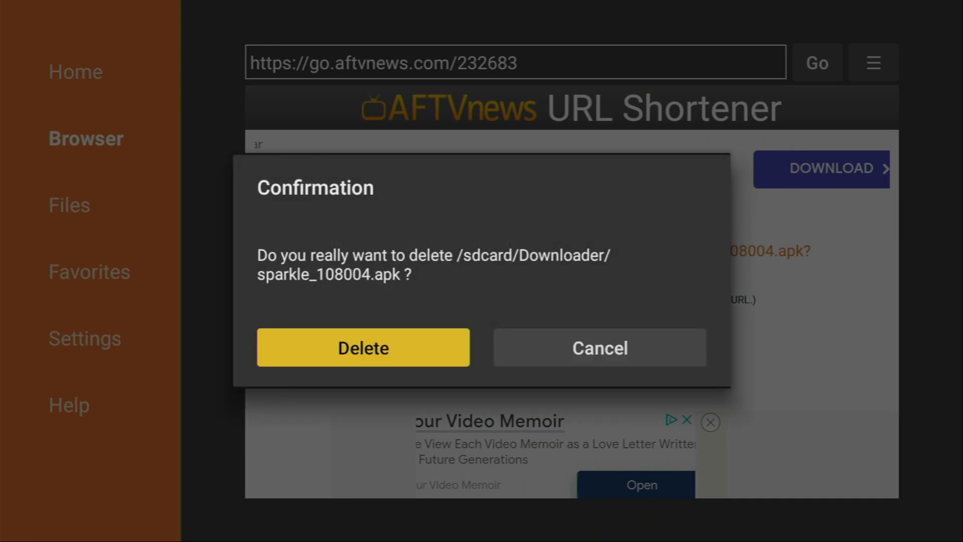
left_click(363, 347)
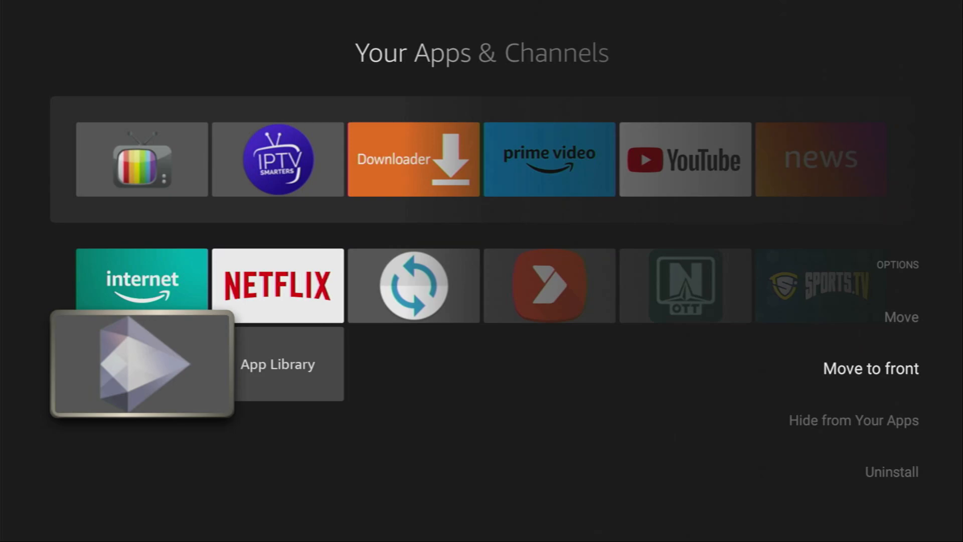
- Move Sparkle TV to the front of your apps
left_click(871, 368)
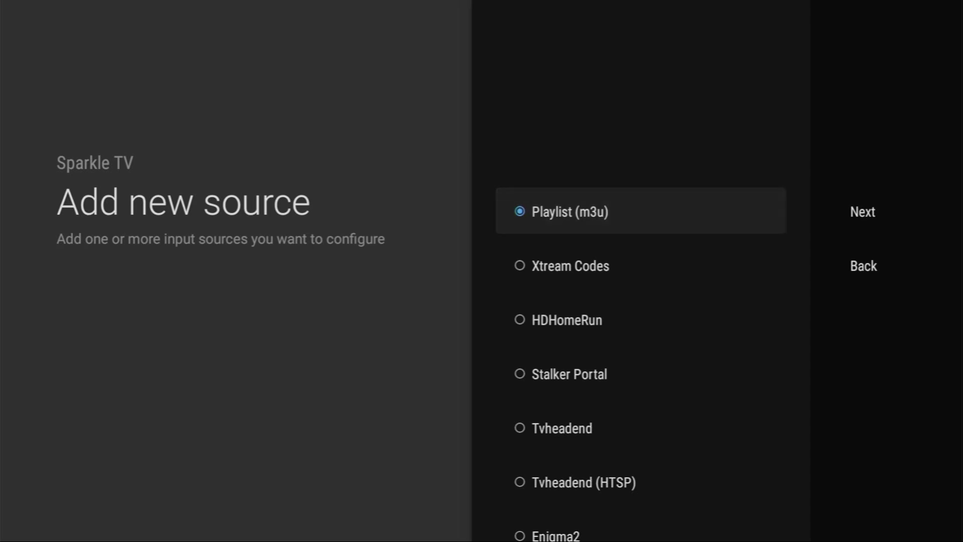
left_click(862, 212)
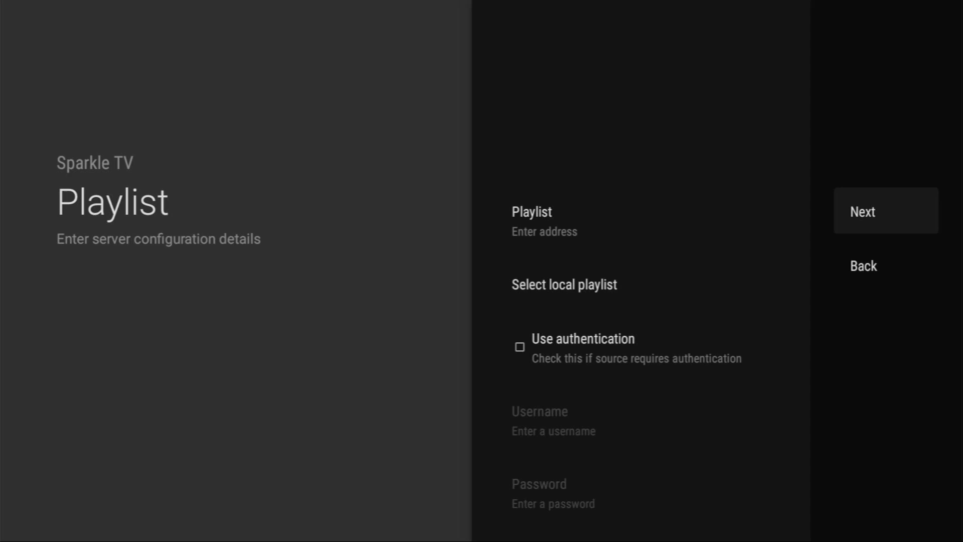
left_click(863, 265)
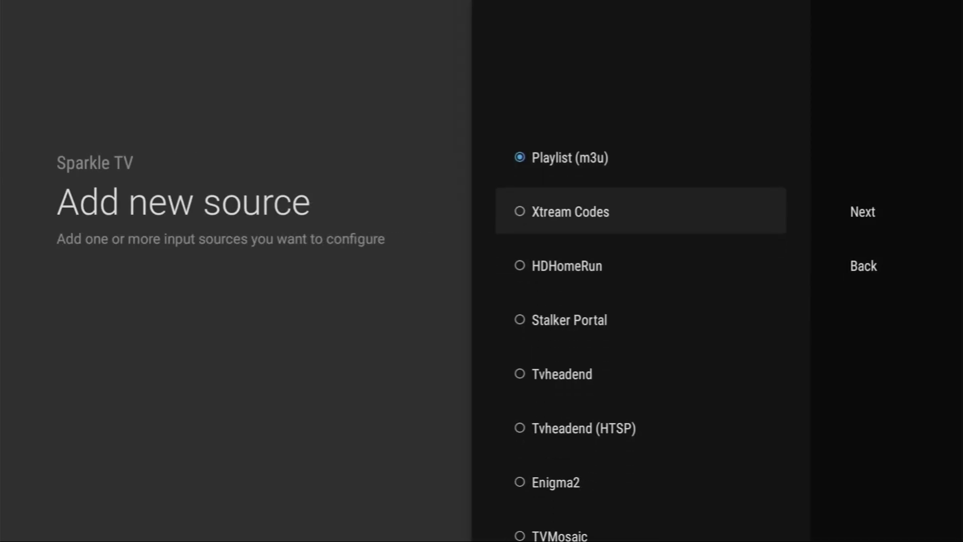
- Choose Xtream Codes, preview its server form, go back, and scroll the source list
left_click(569, 212)
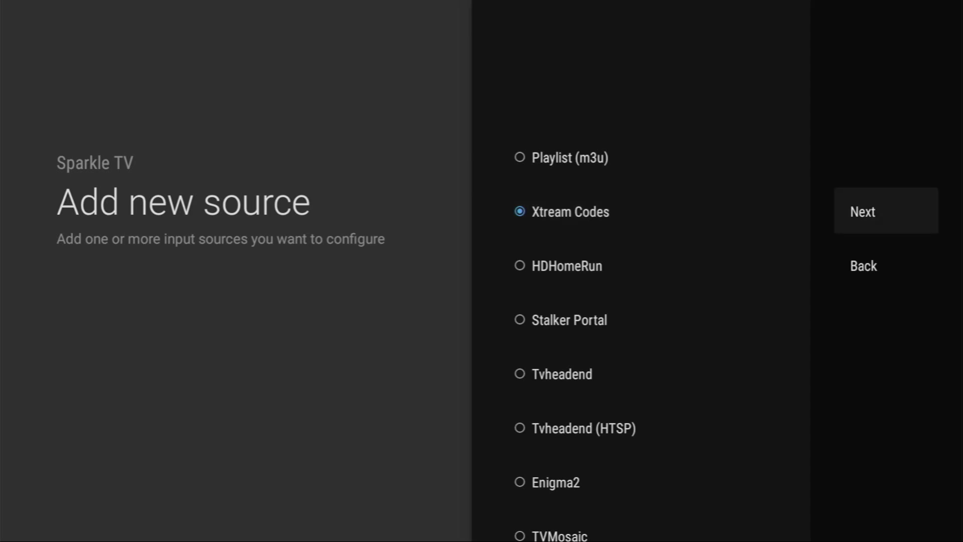
left_click(862, 212)
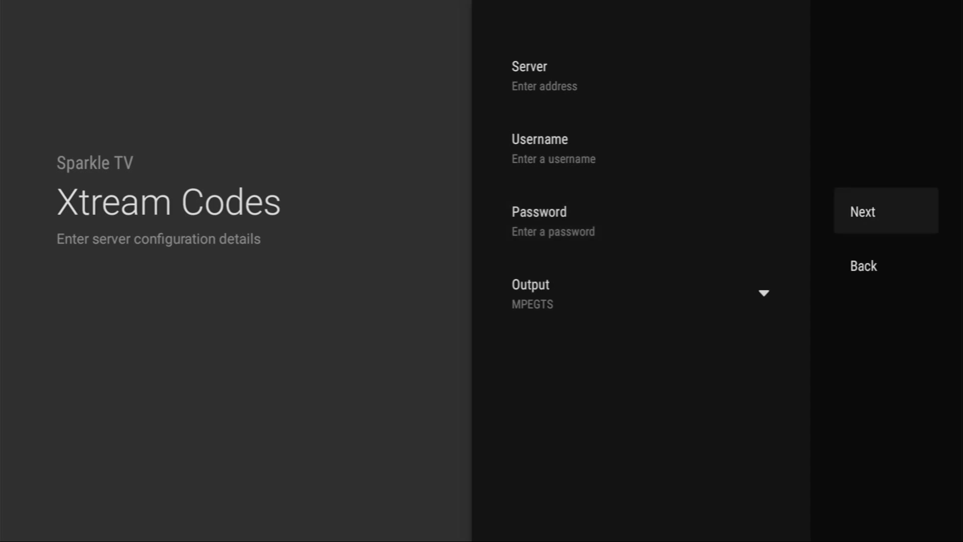
left_click(863, 265)
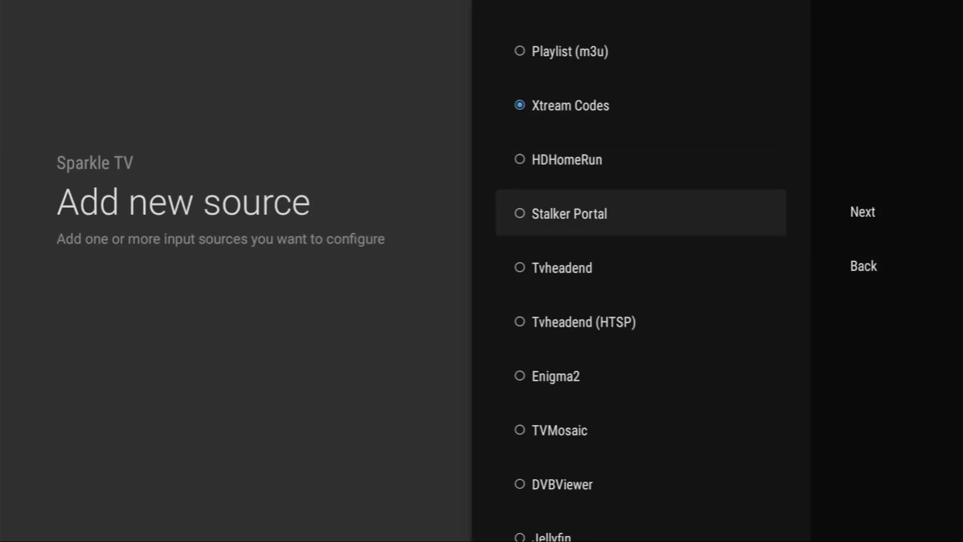
scroll("down", 3)
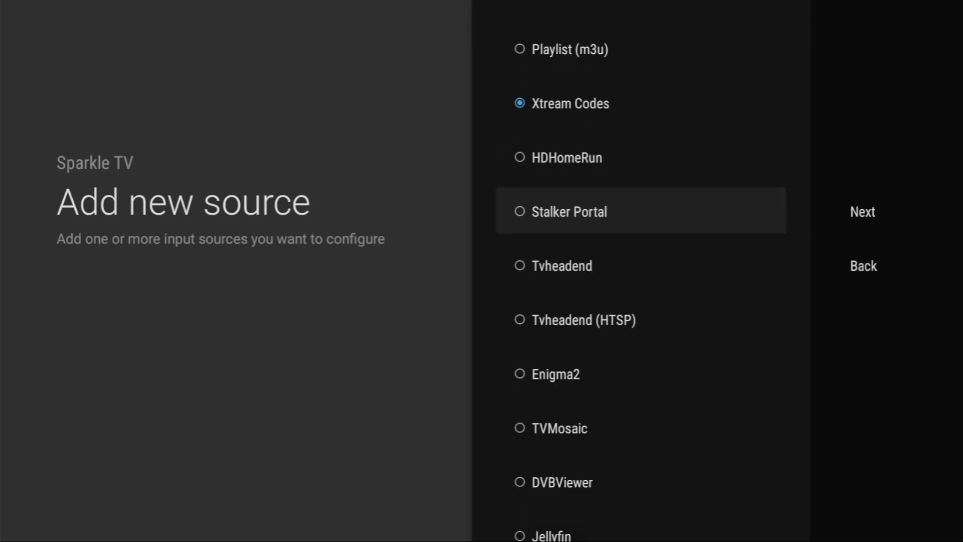
scroll("down", 3)
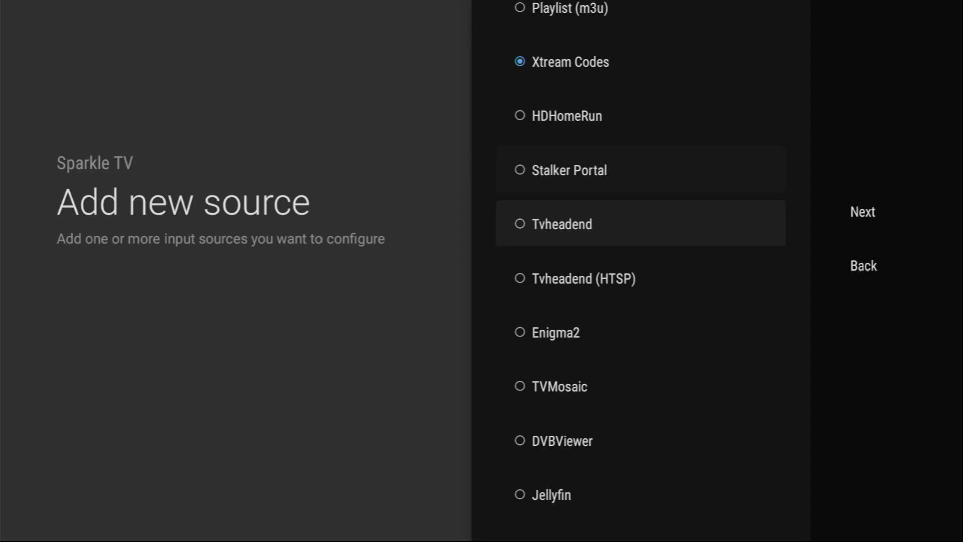
scroll("down", 3)
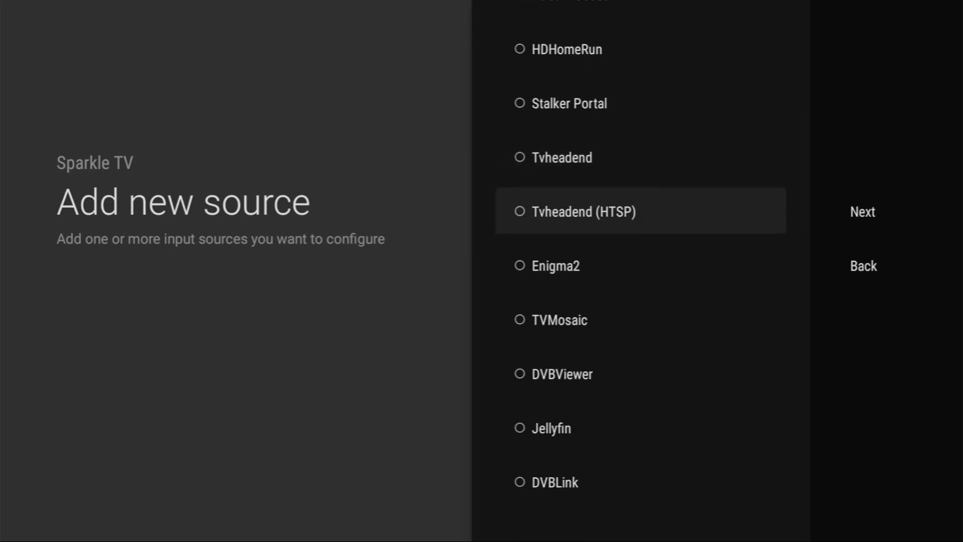